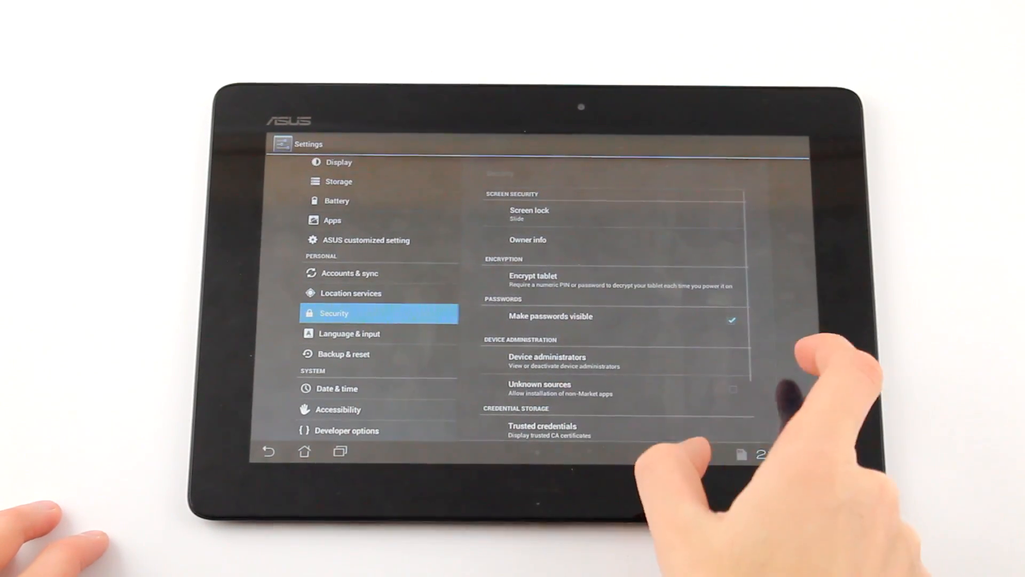
Scroll the file manager's internal memory listing to reveal the APK package.
scroll(down, 3)
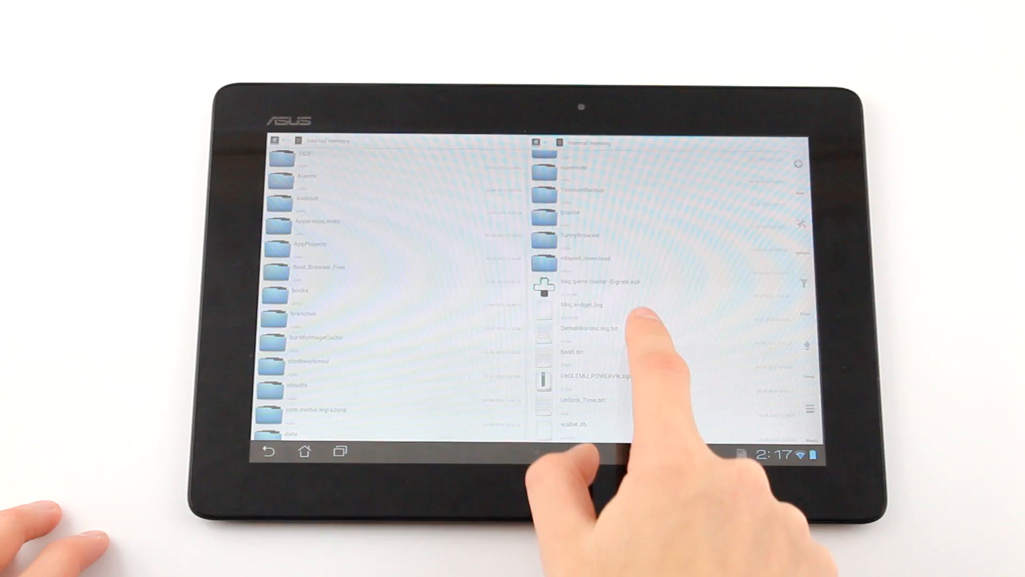
Install the game loader APK over the existing Branches app, then open Branches.
click(594, 291)
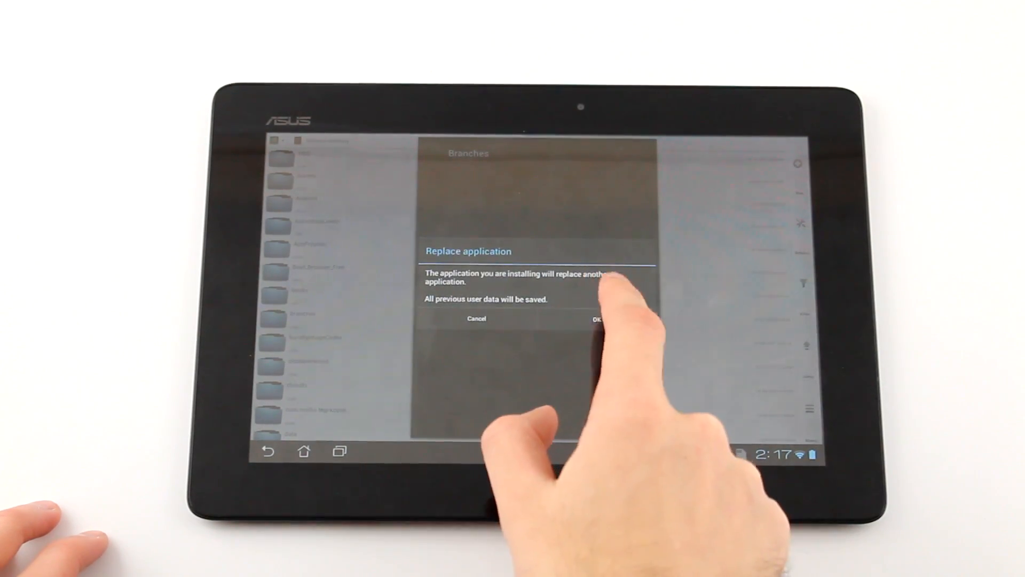
click(597, 319)
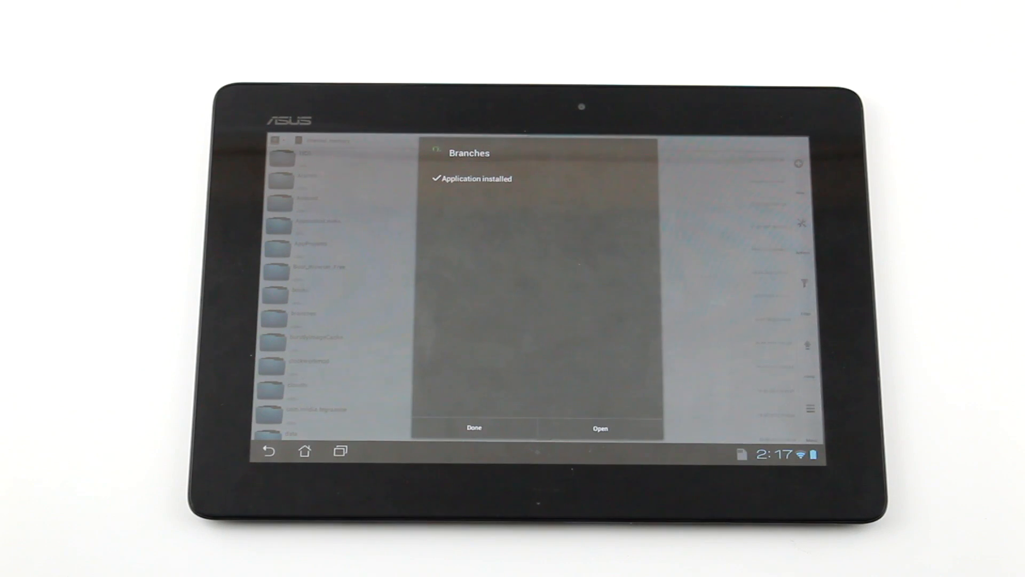
click(599, 427)
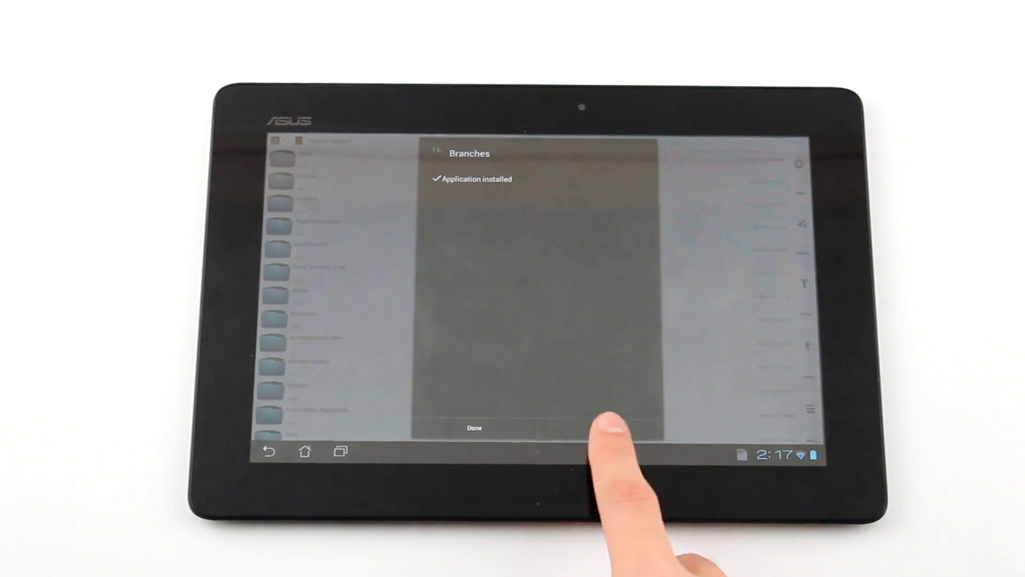
click(474, 428)
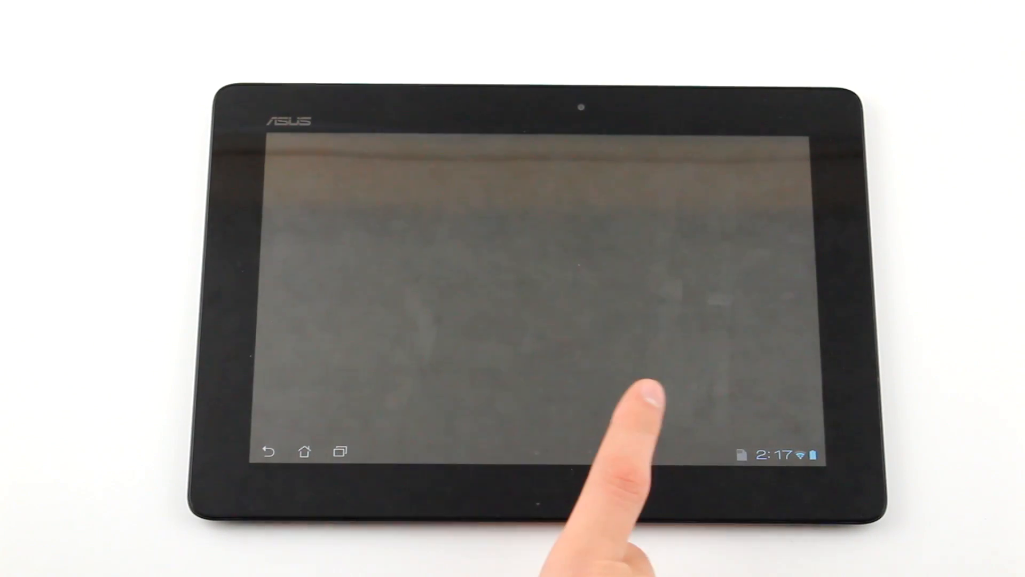
Show the Branches menu, view the video and control Preferences, then go back.
click(634, 419)
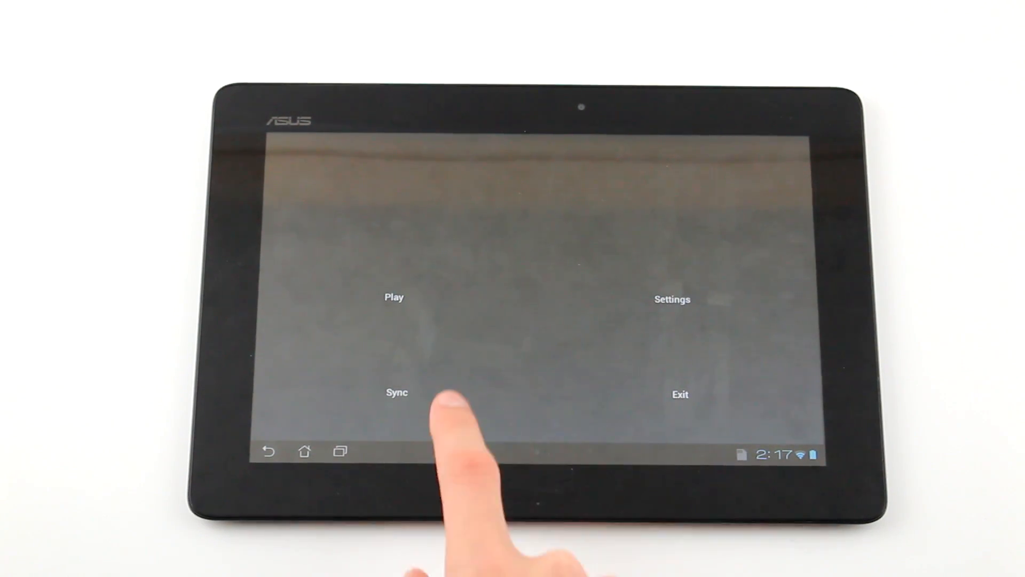
click(672, 299)
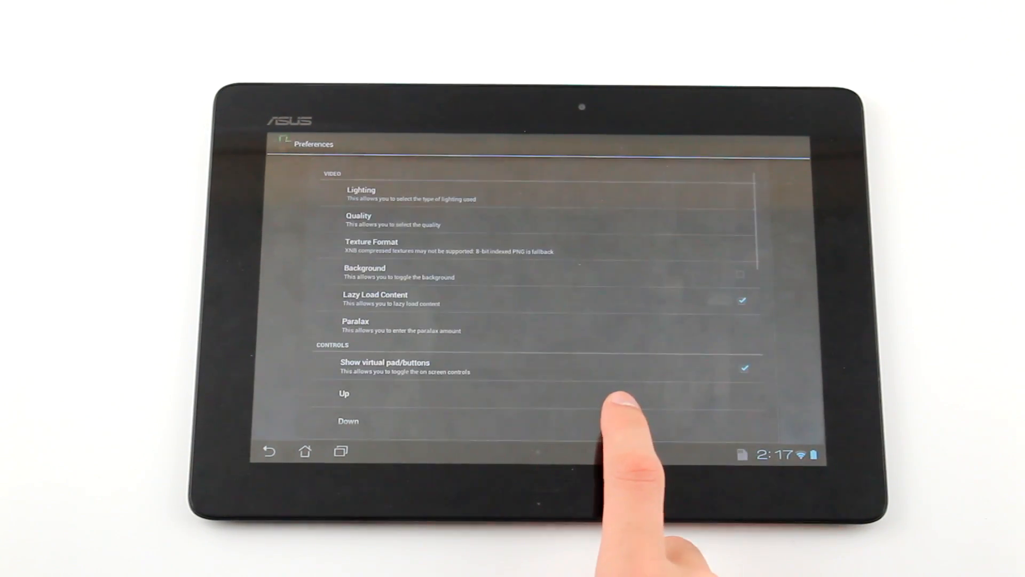
click(268, 451)
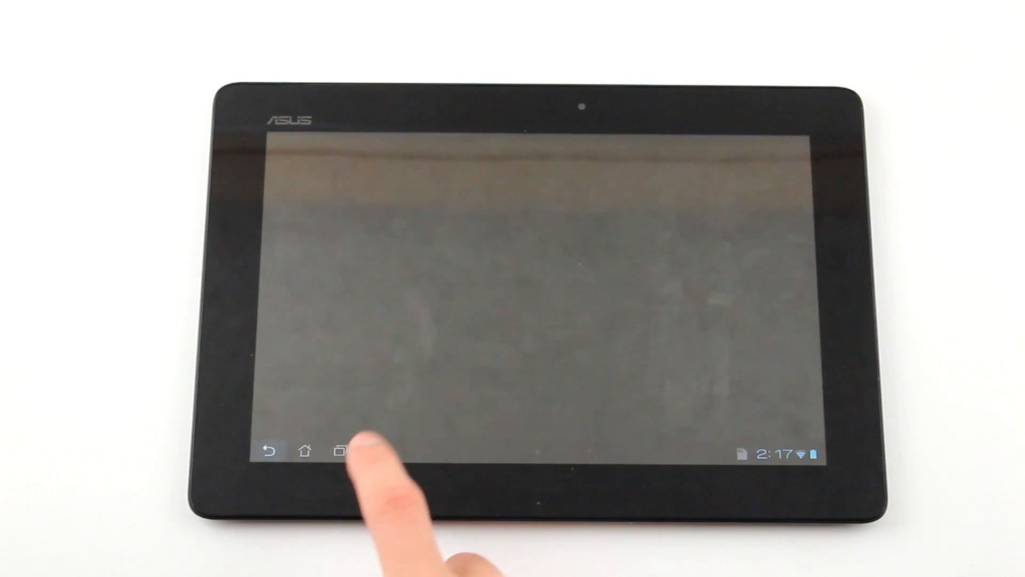